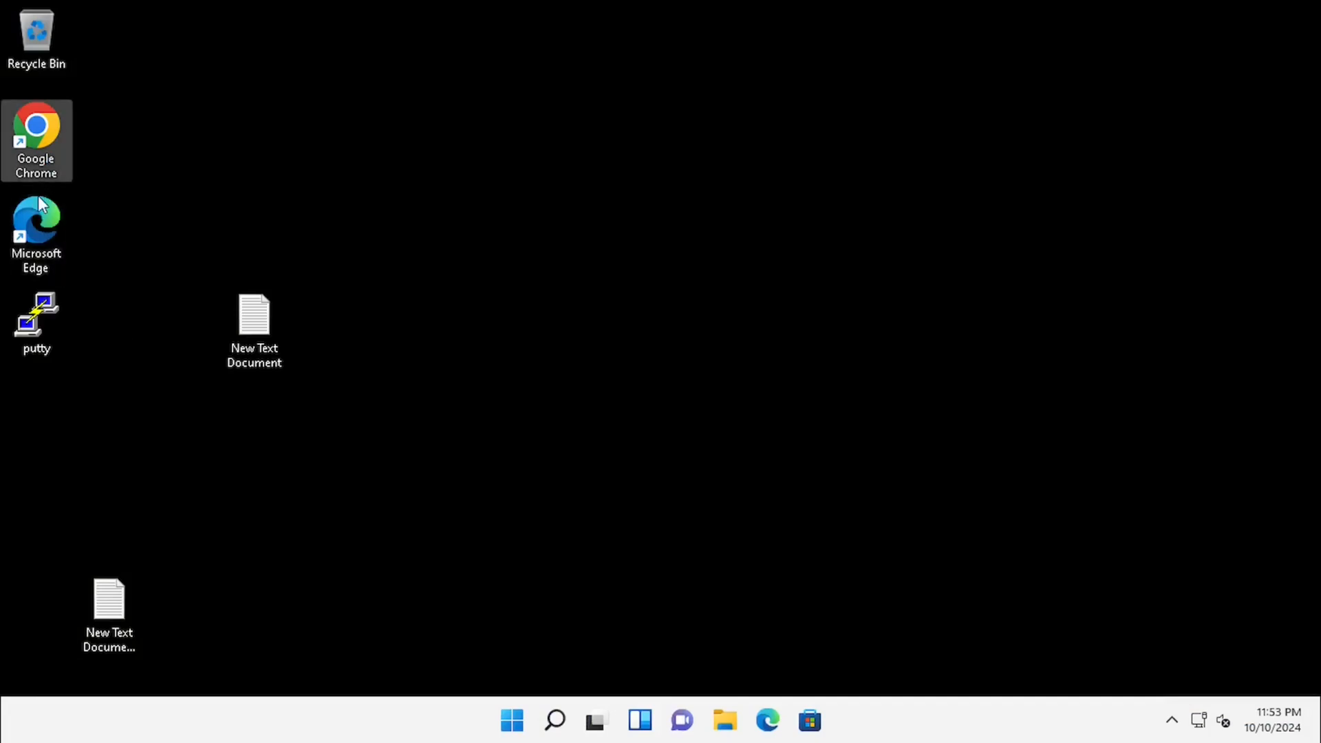
- Launch Chrome and start searching the web for the Odoo 18 download
{"action": "double_click", "coordinate": [36, 130]}
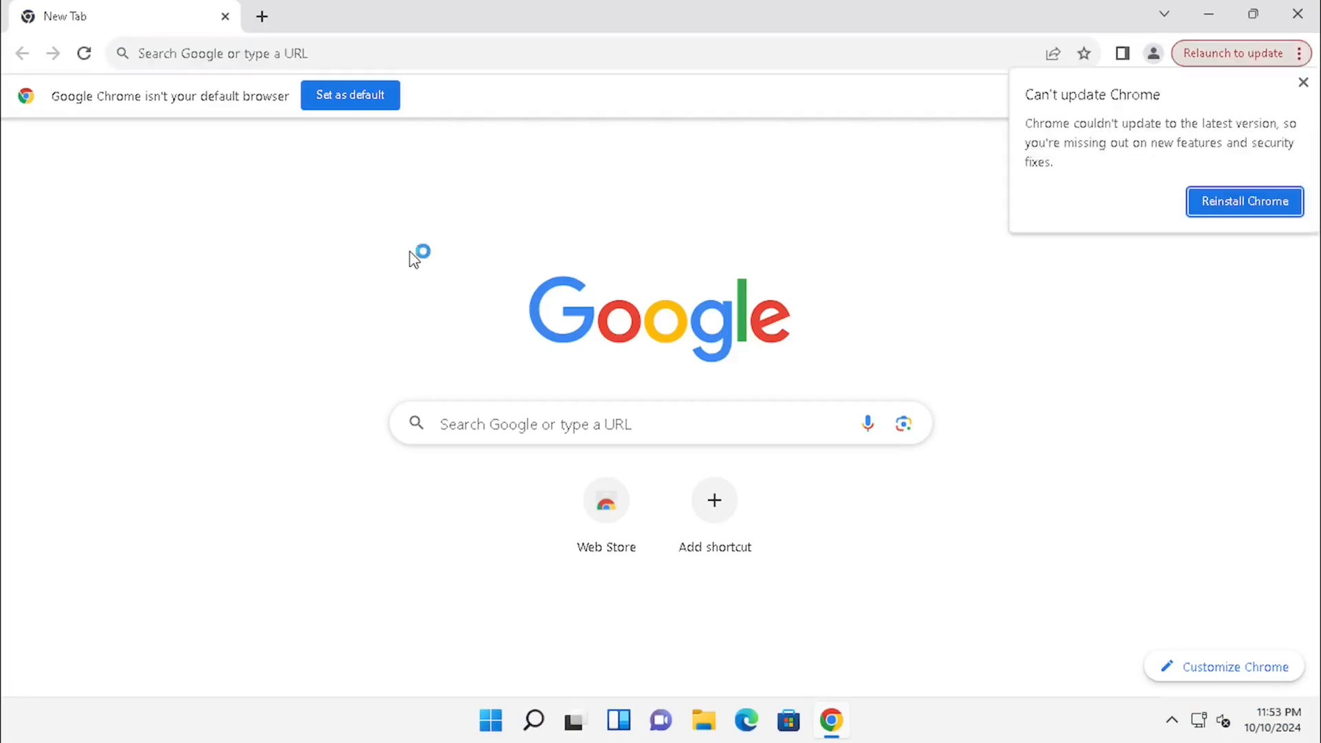
{"action": "type", "text": "download odoo 18"}
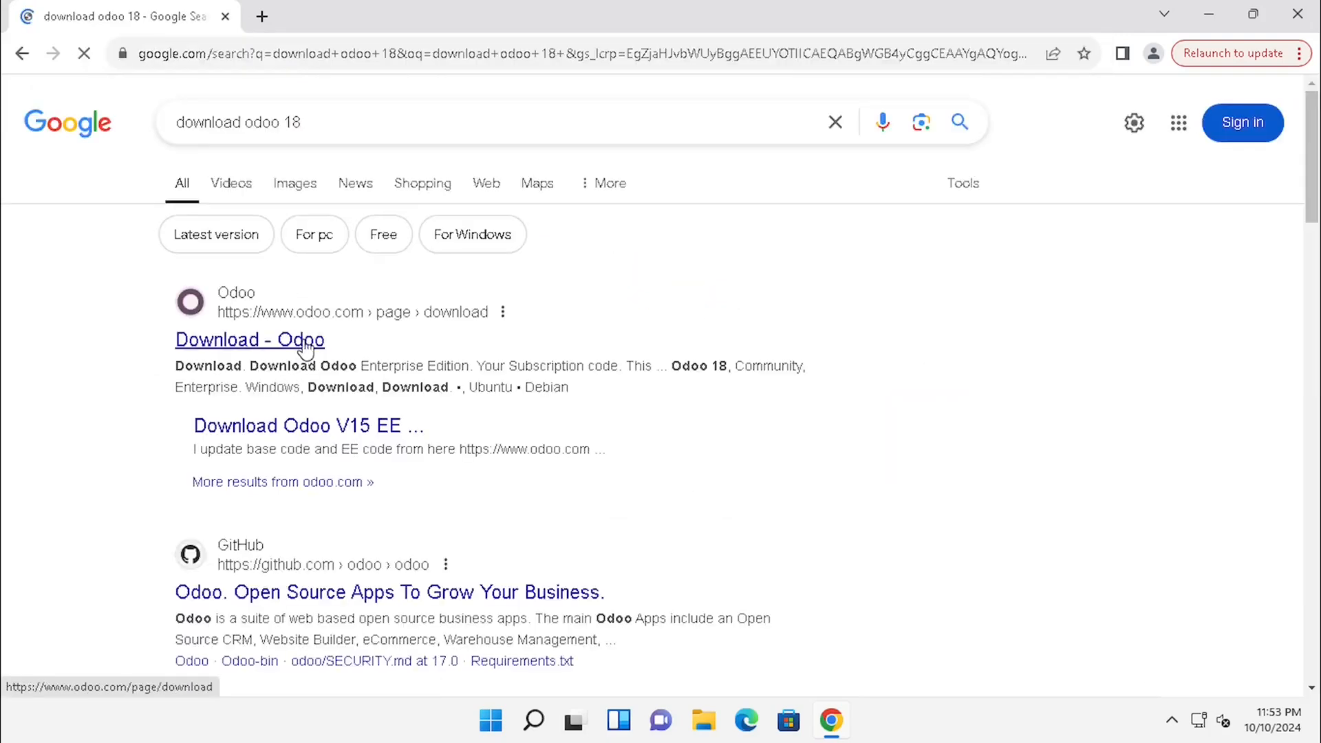
{"action": "left_click", "coordinate": [249, 340]}
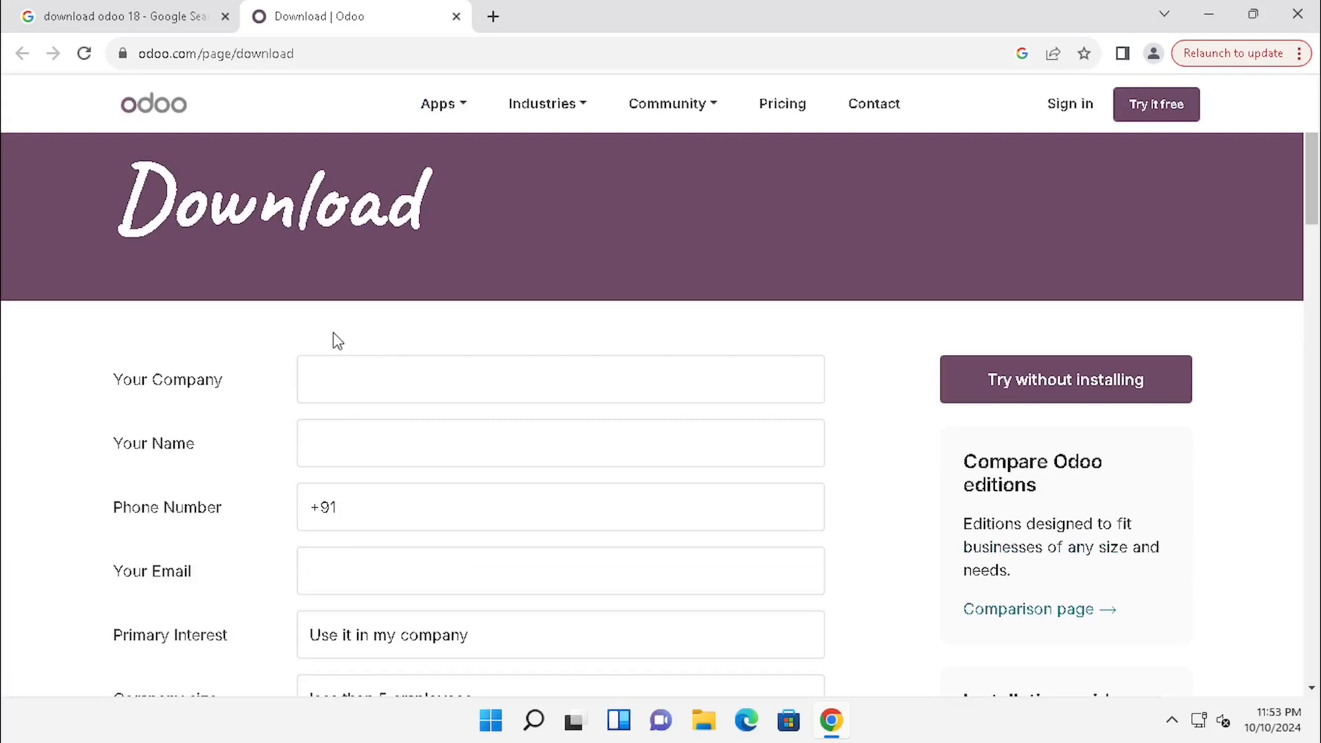
{"action": "type", "text": "ab"}
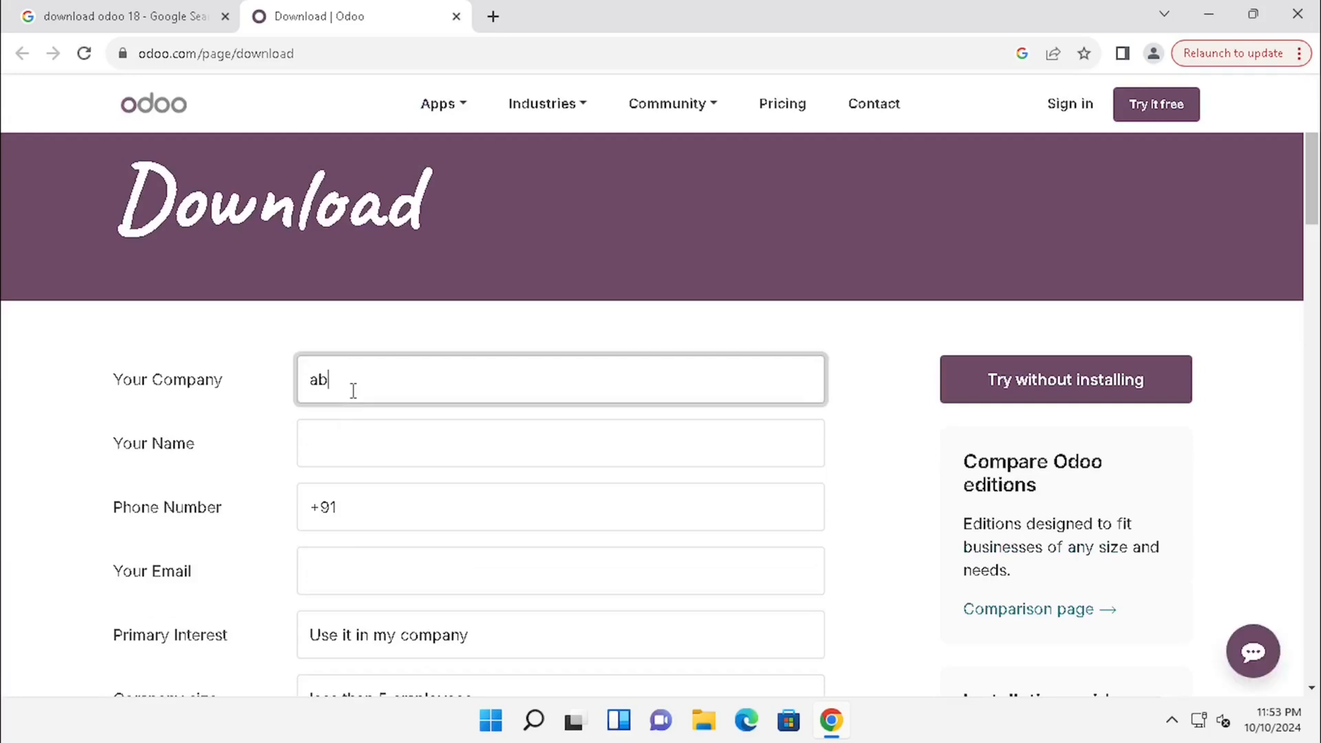
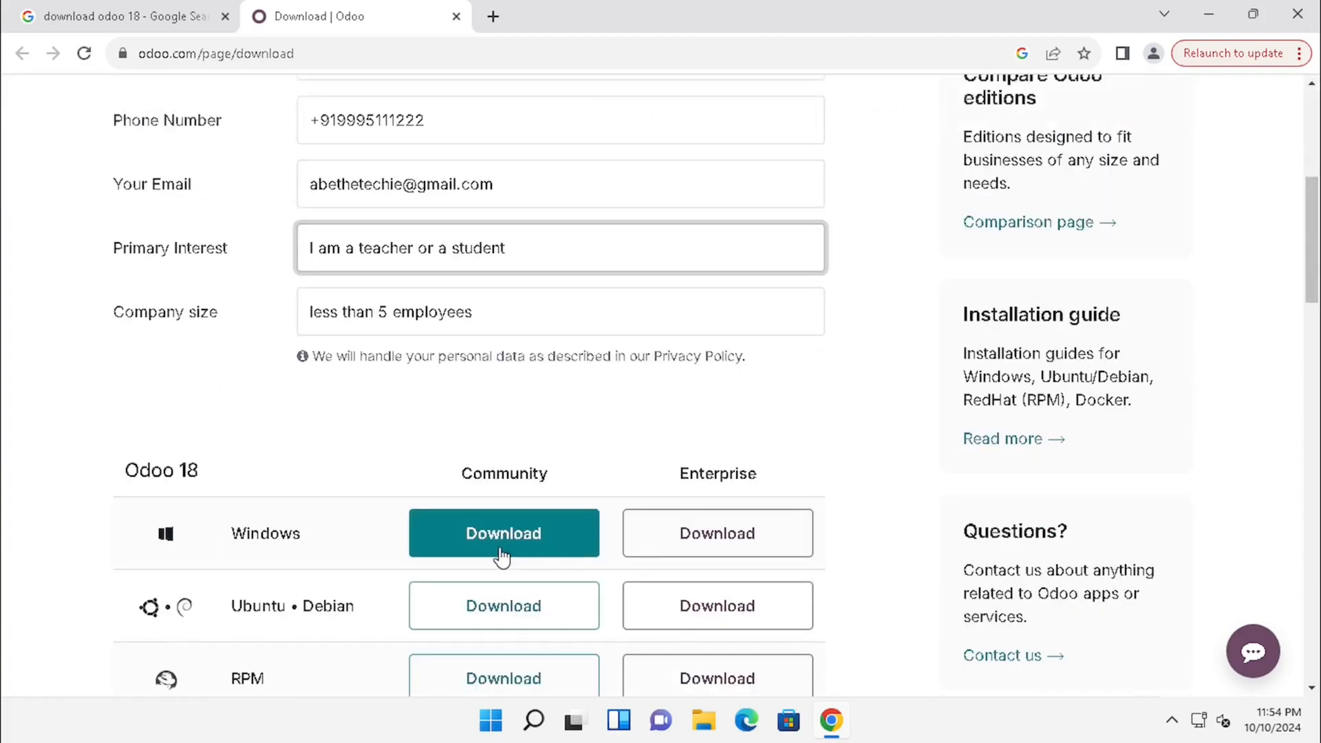
{"action": "left_click", "coordinate": [503, 534]}
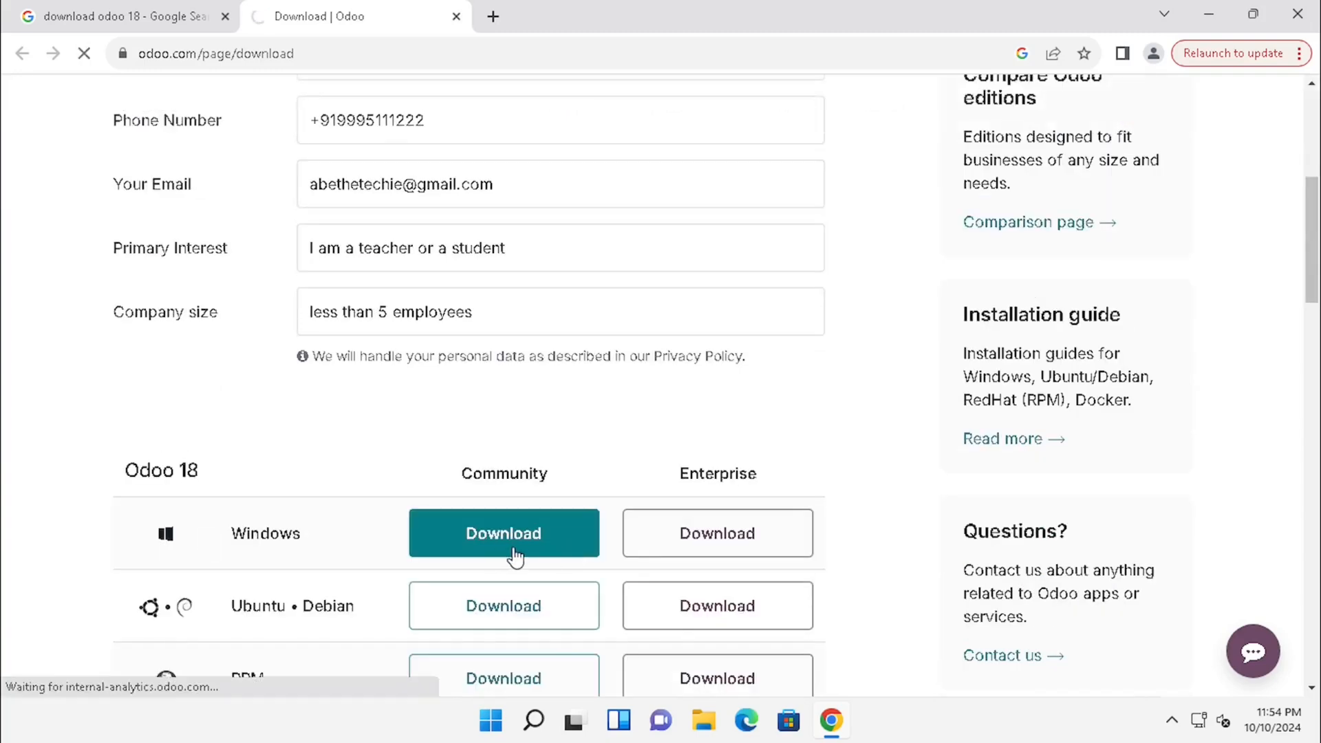
{"action": "left_click", "coordinate": [504, 532]}
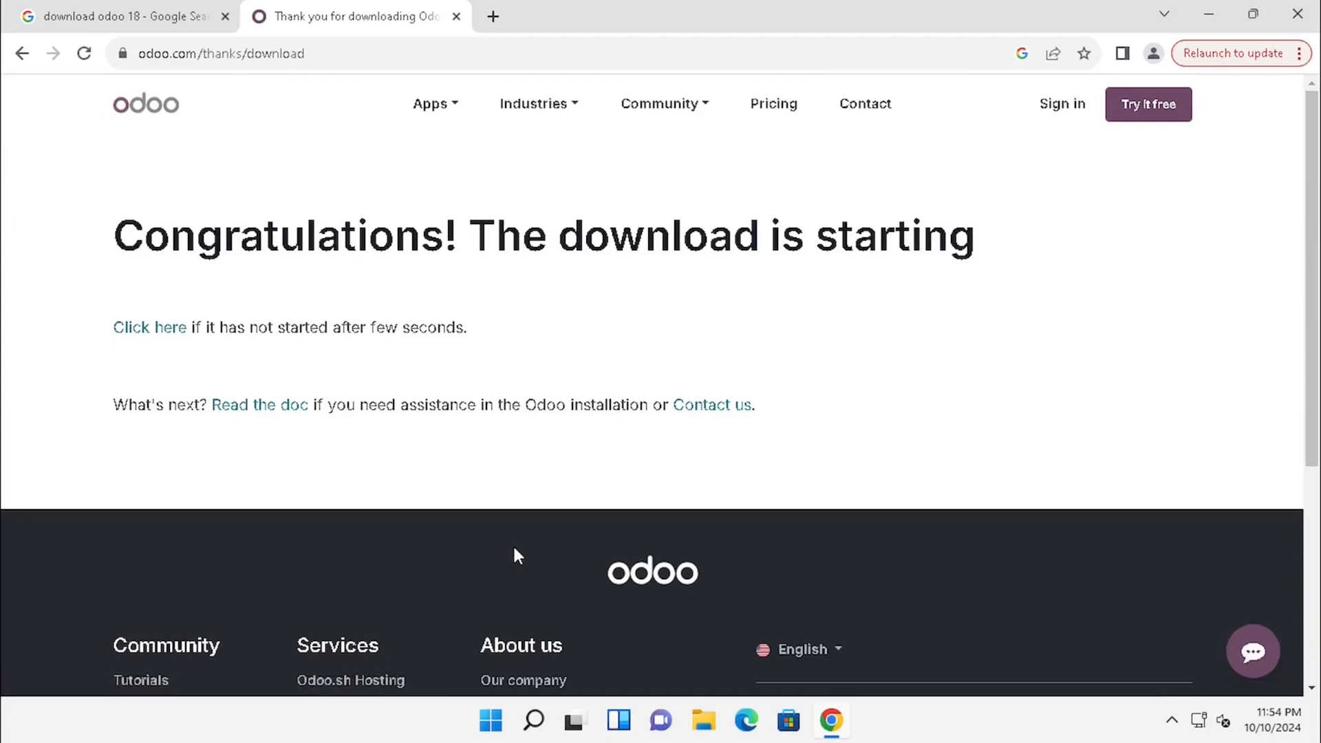
- Show Chrome's downloads list with the finished odoo_18.0.latest.exe installer
{"action": "left_click", "coordinate": [1089, 54]}
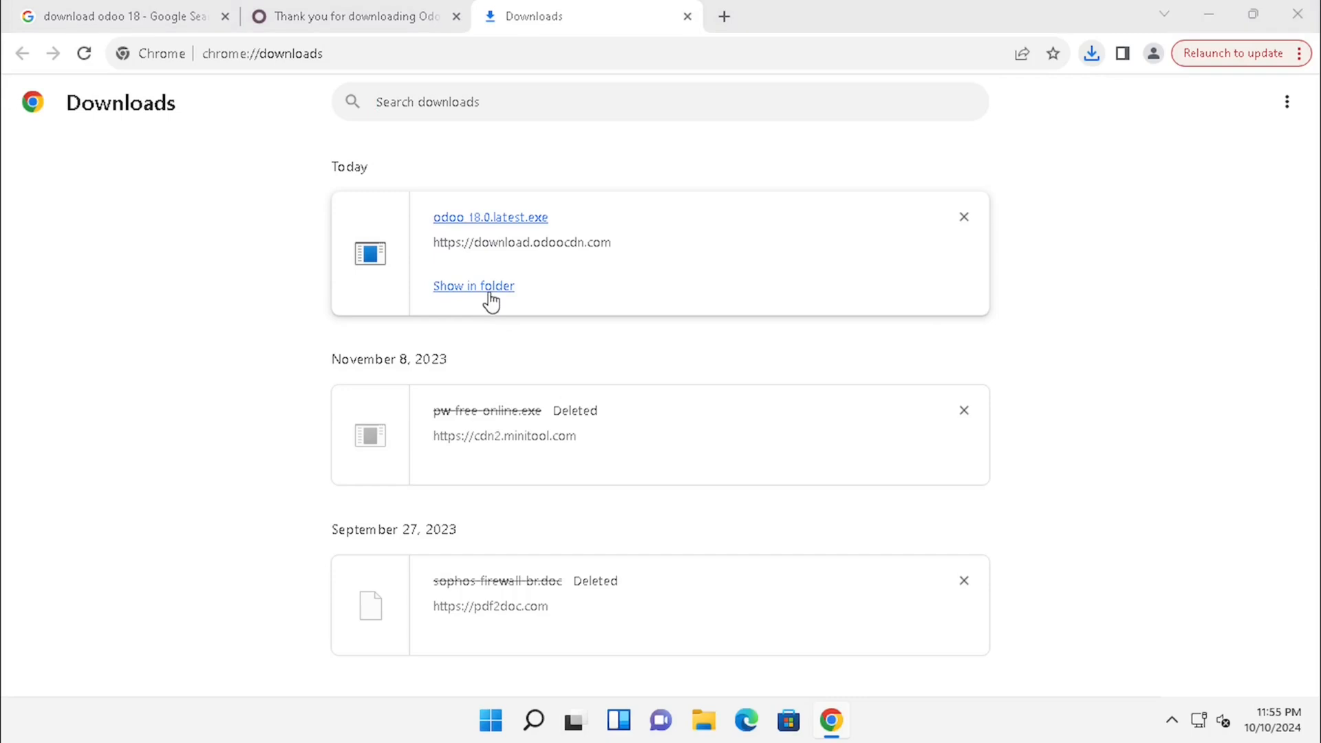
- Locate odoo_18.0.latest in the Downloads folder and run the installer
{"action": "right_click", "coordinate": [354, 272]}
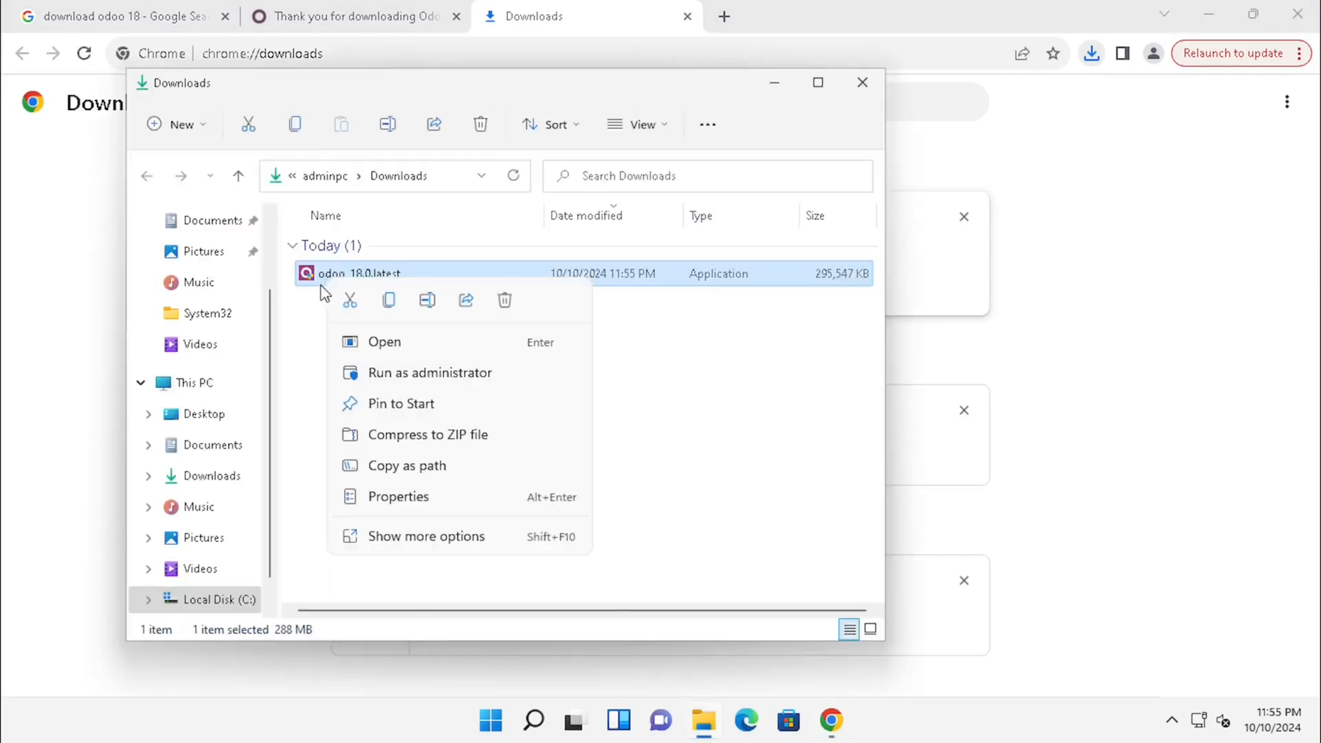
{"action": "left_click", "coordinate": [414, 388]}
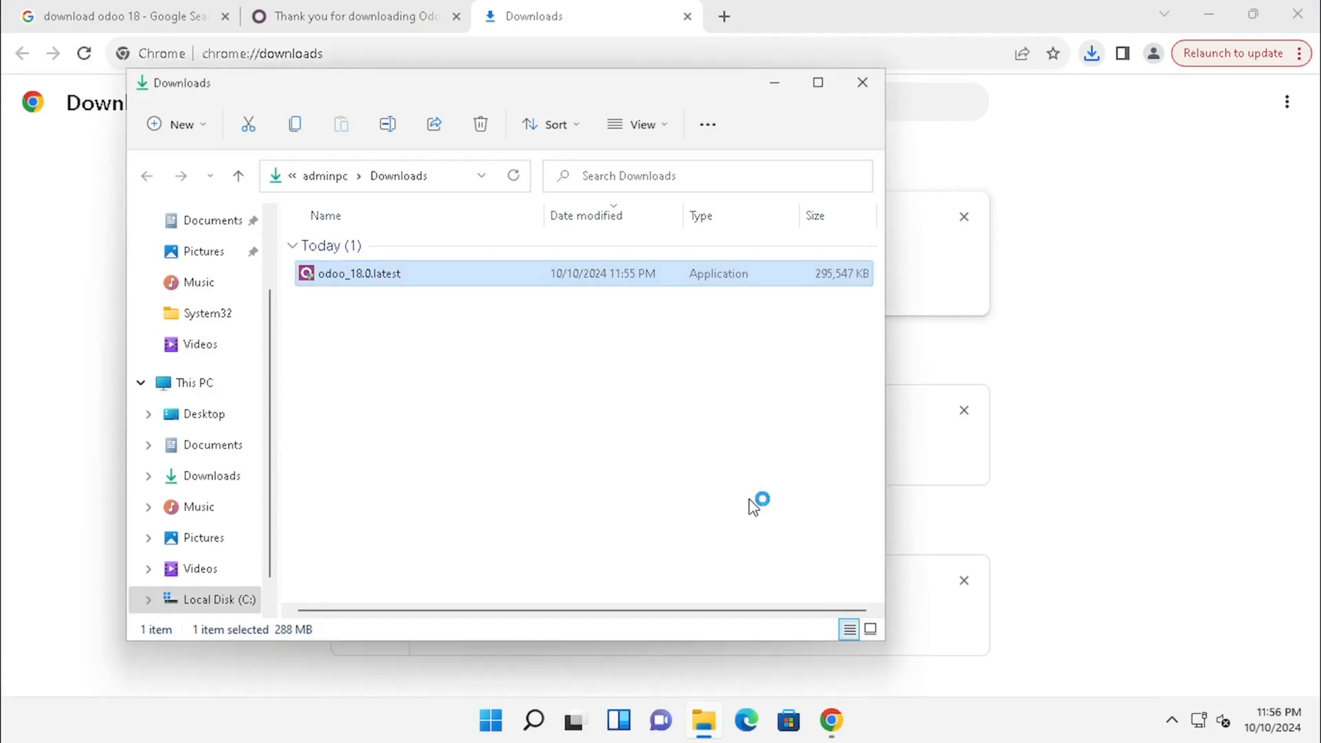
{"action": "double_click", "coordinate": [357, 273]}
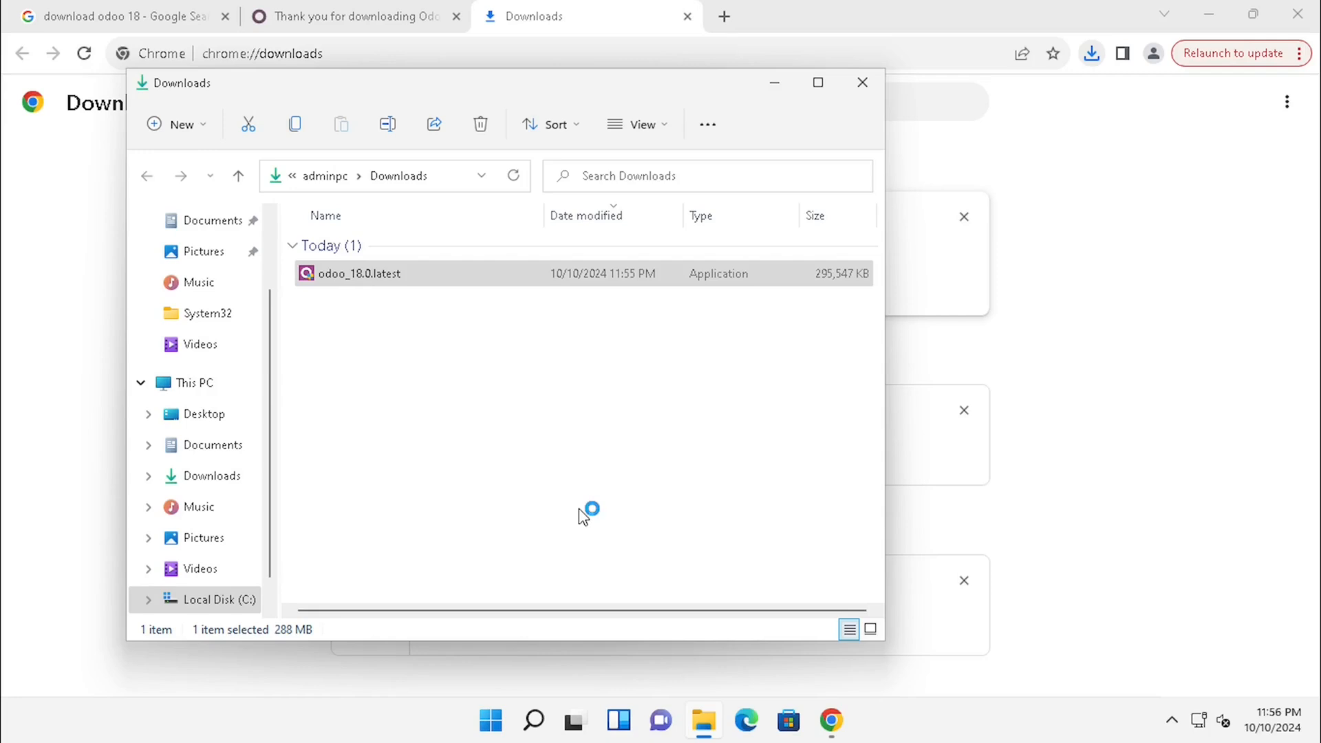
{"action": "double_click", "coordinate": [357, 273]}
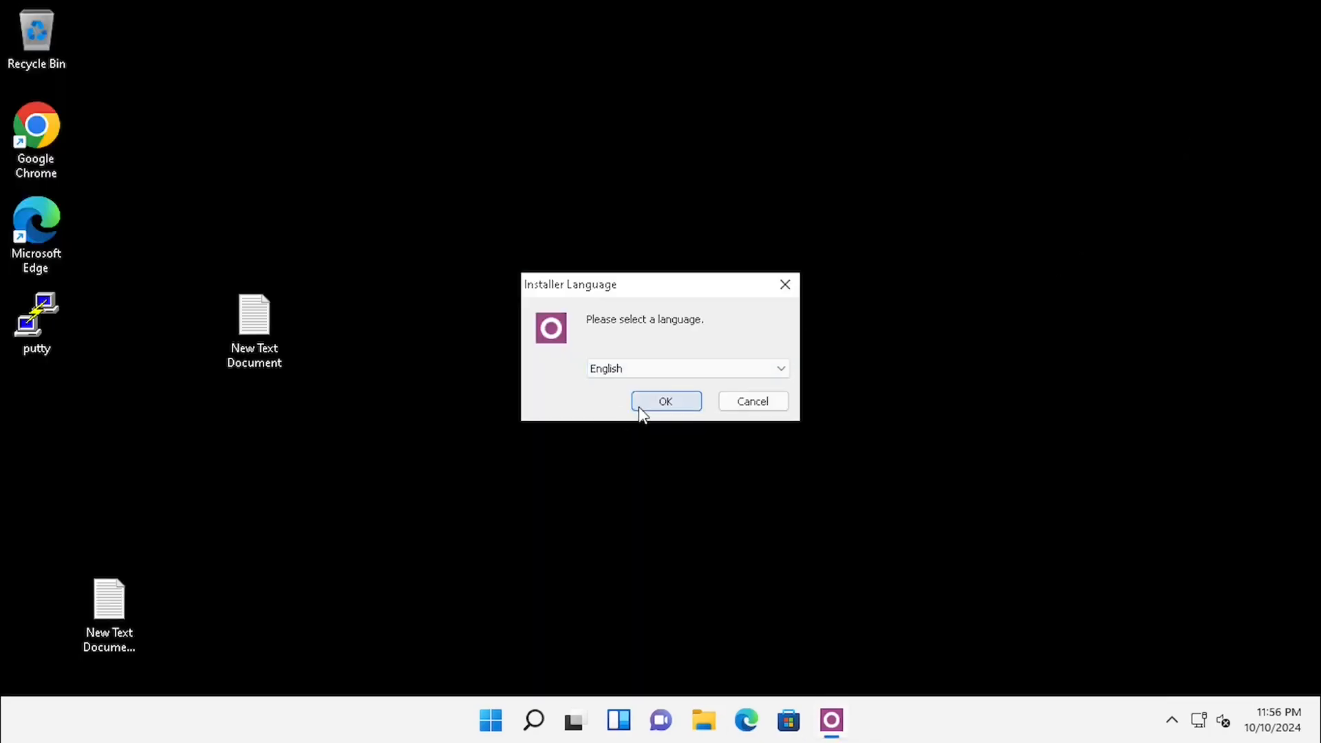
- Confirm English and keep the Odoo Server And PostgreSQL Server install type, continuing to connection settings
{"action": "left_click", "coordinate": [664, 400]}
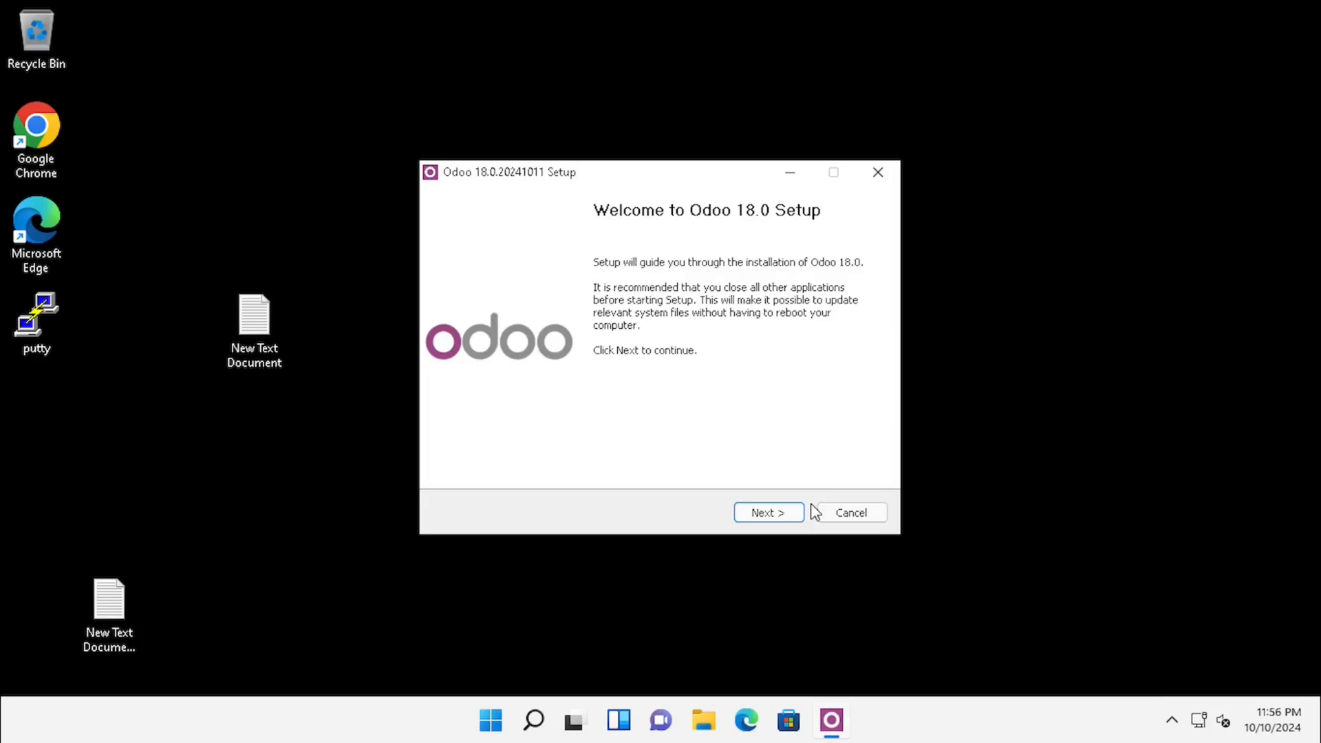
{"action": "left_click", "coordinate": [766, 512]}
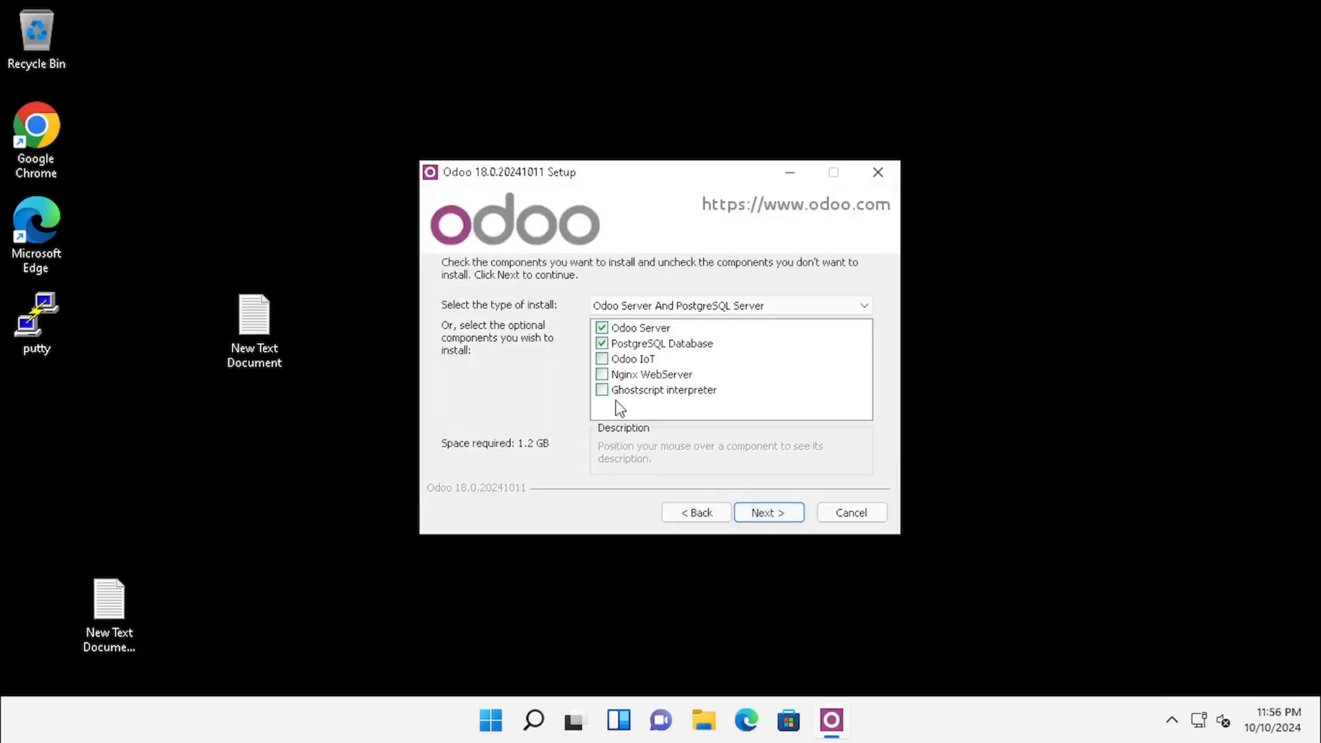
{"action": "mouse_move", "coordinate": [655, 279]}
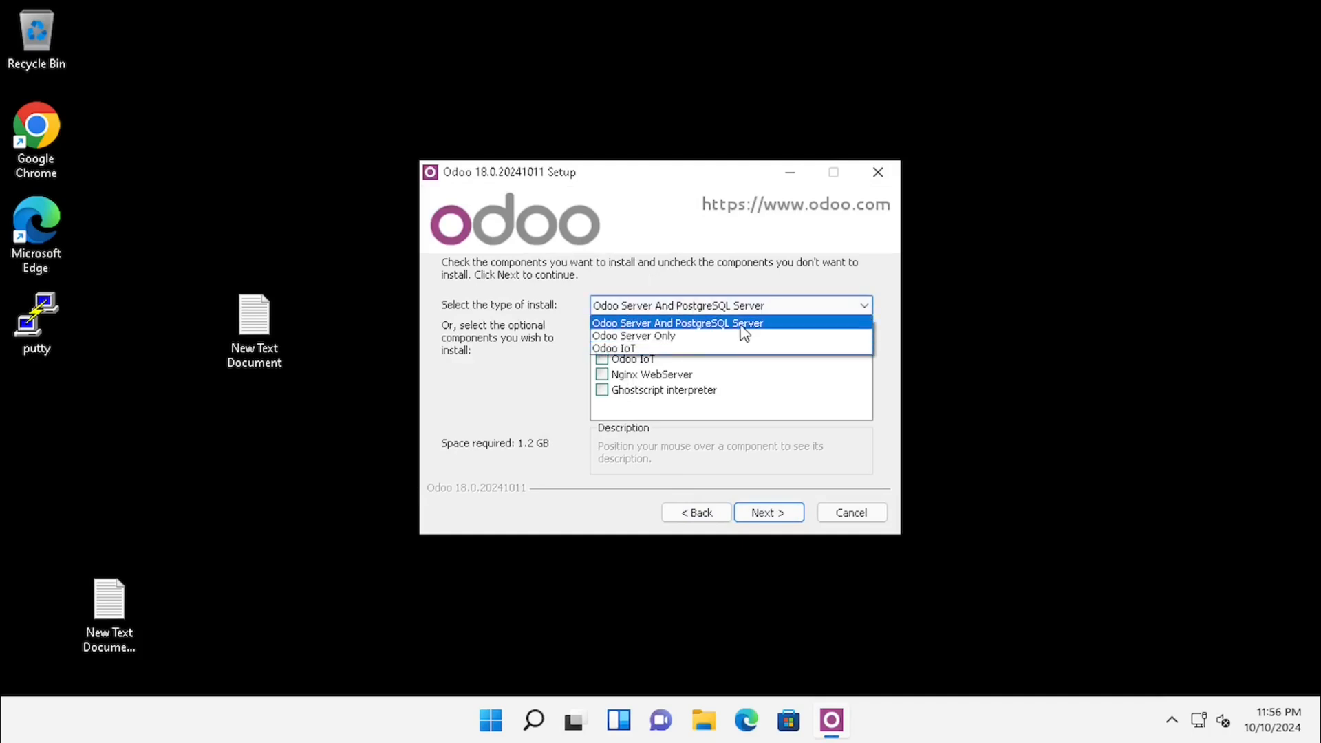
{"action": "left_click", "coordinate": [677, 322]}
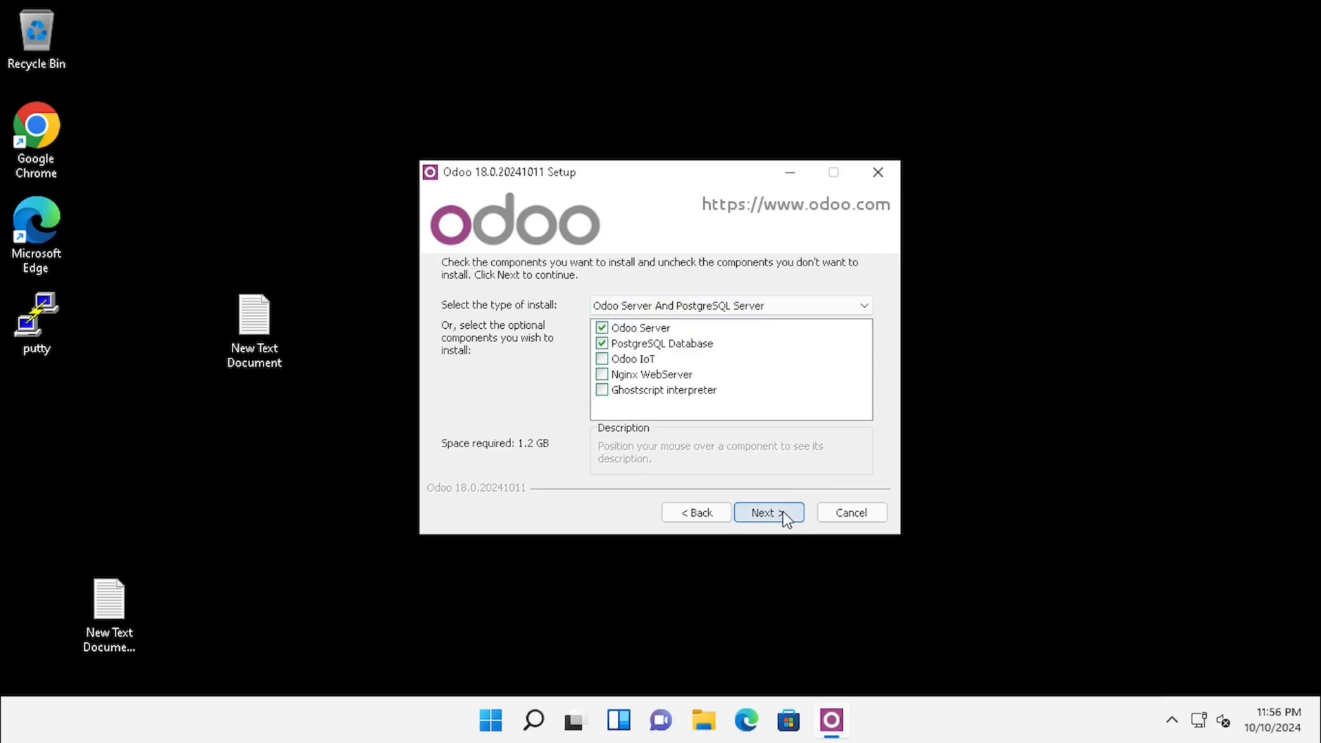
{"action": "left_click", "coordinate": [768, 512]}
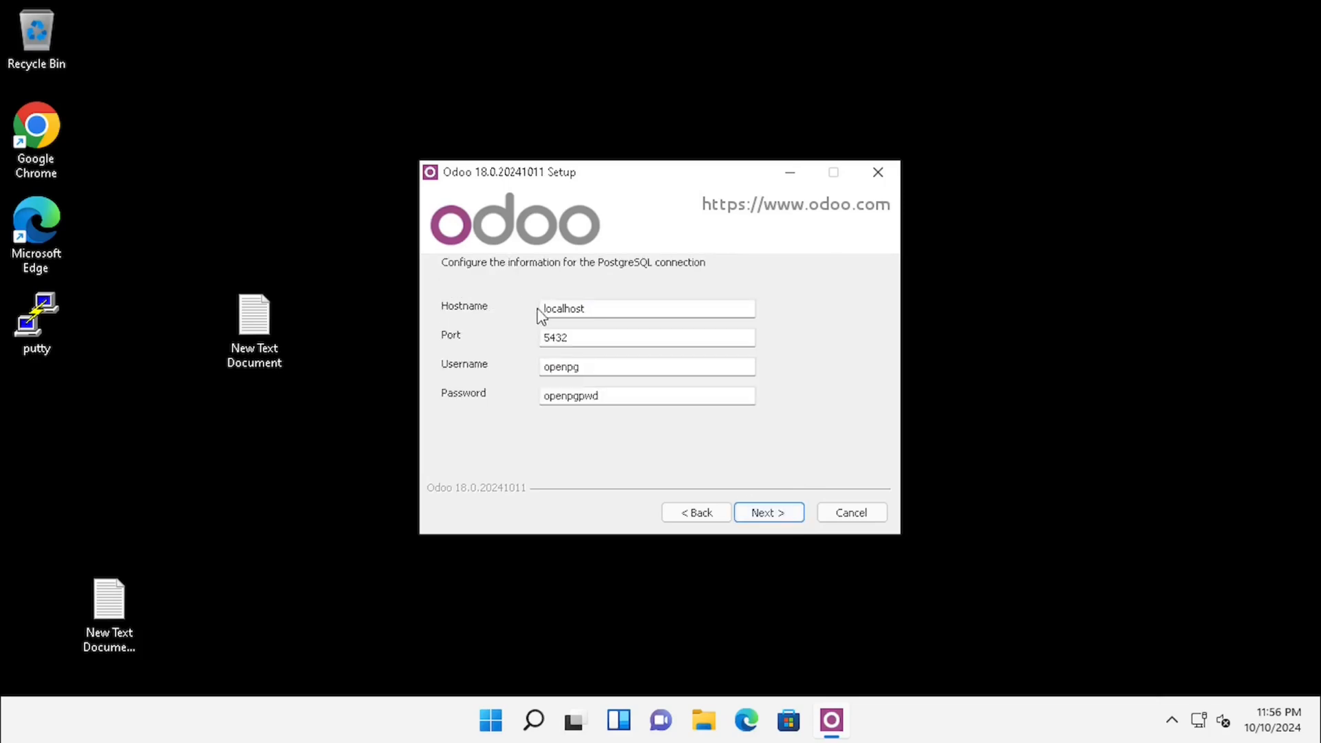
- Accept the default localhost PostgreSQL connection settings and continue to the destination folder
{"action": "triple_click", "coordinate": [647, 308]}
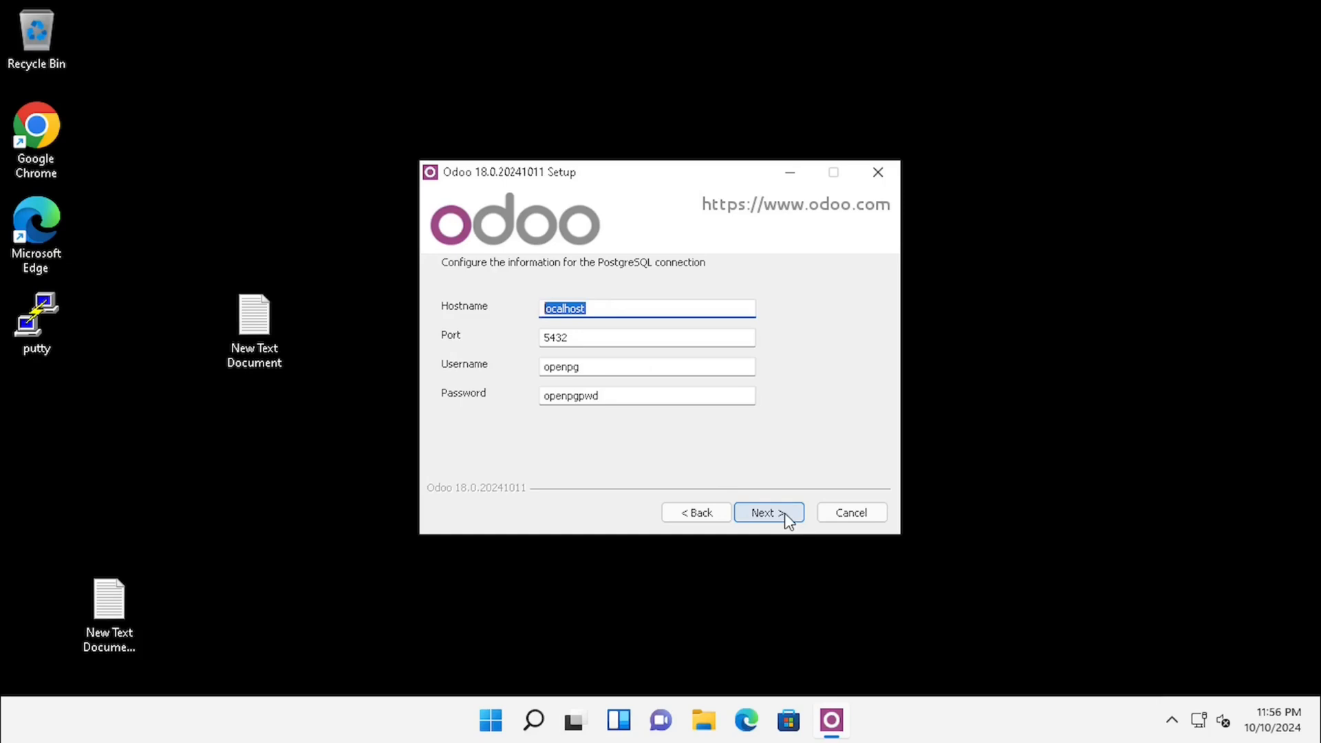
{"action": "left_click", "coordinate": [768, 512]}
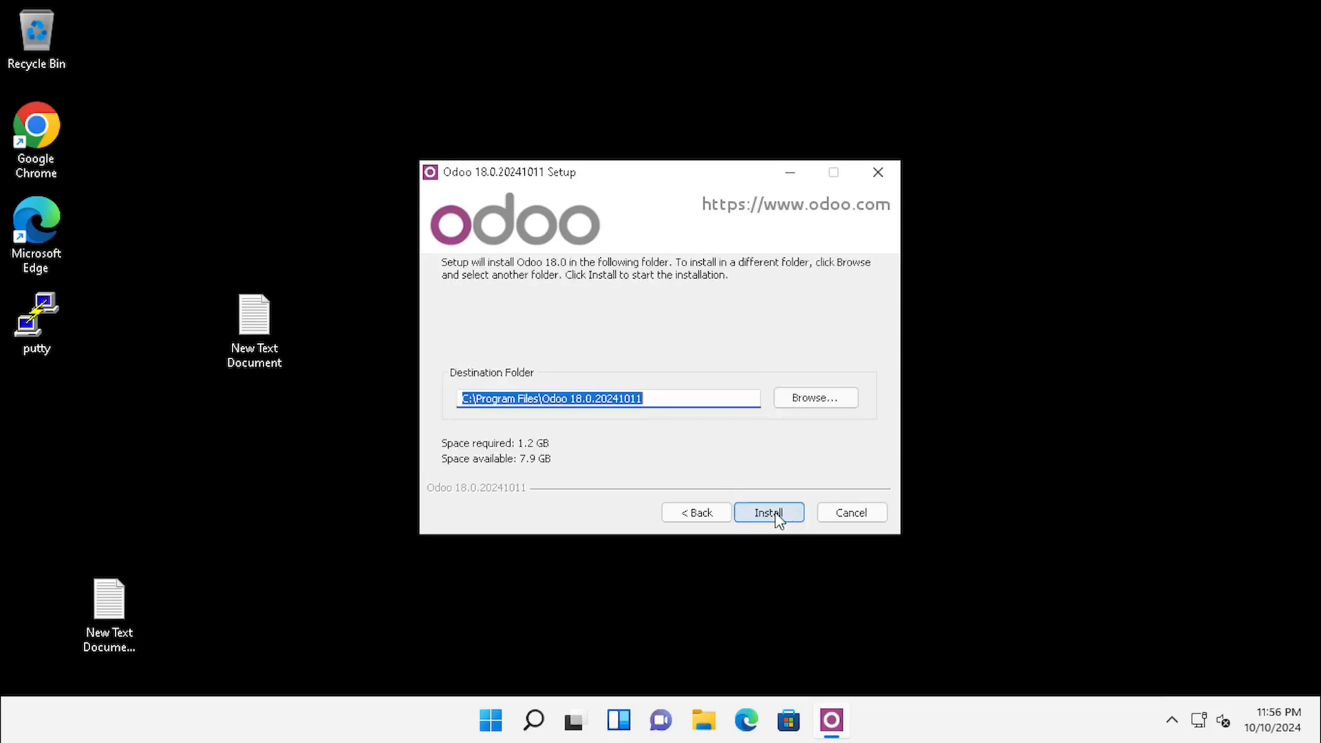
{"action": "mouse_move", "coordinate": [667, 399]}
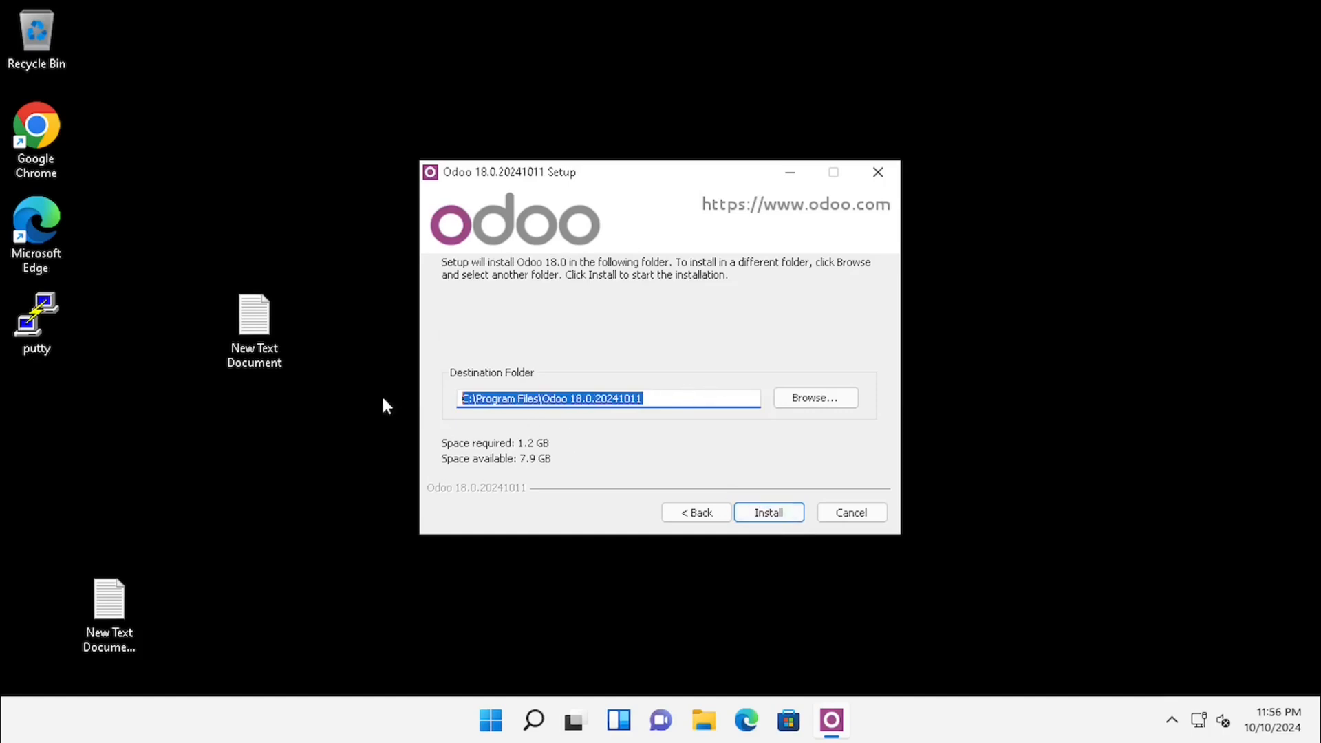
- Keep the default C:\Program Files\Odoo 18.0.20241011 folder and install Odoo
{"action": "left_click", "coordinate": [813, 396]}
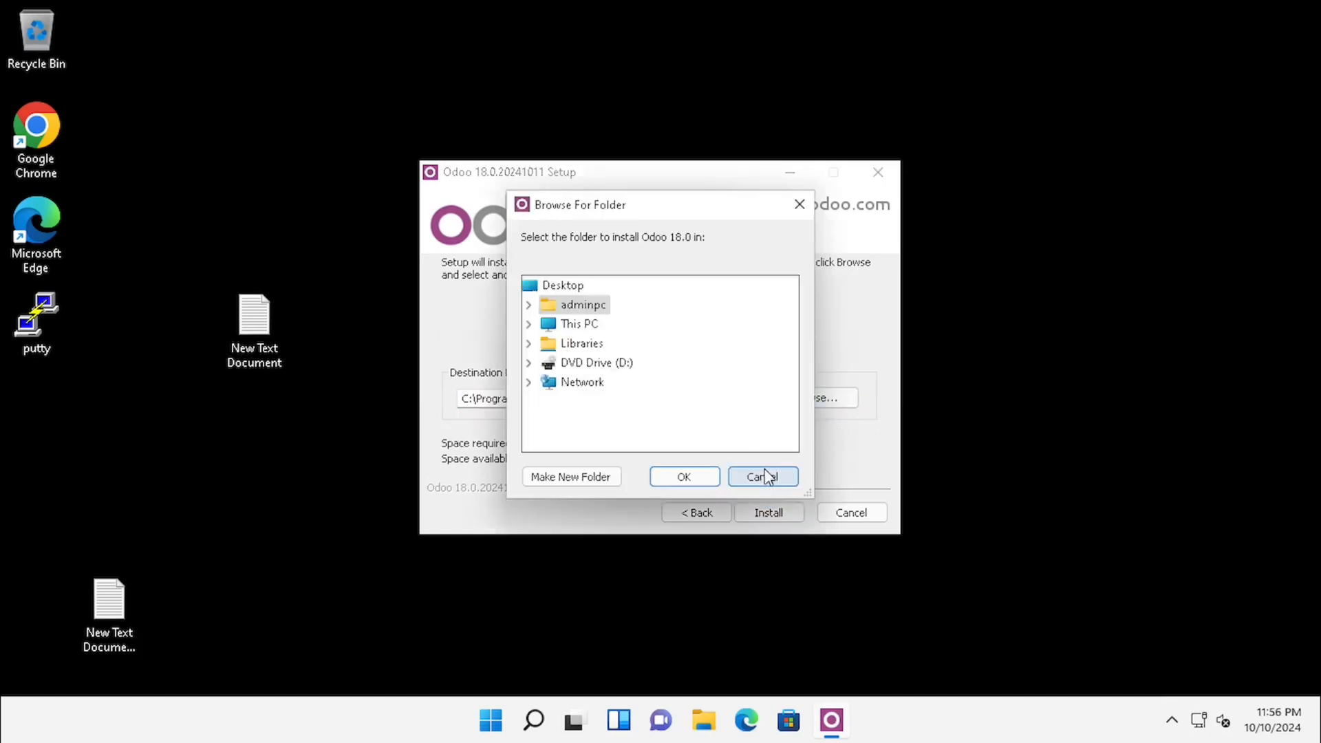
{"action": "left_click", "coordinate": [761, 476]}
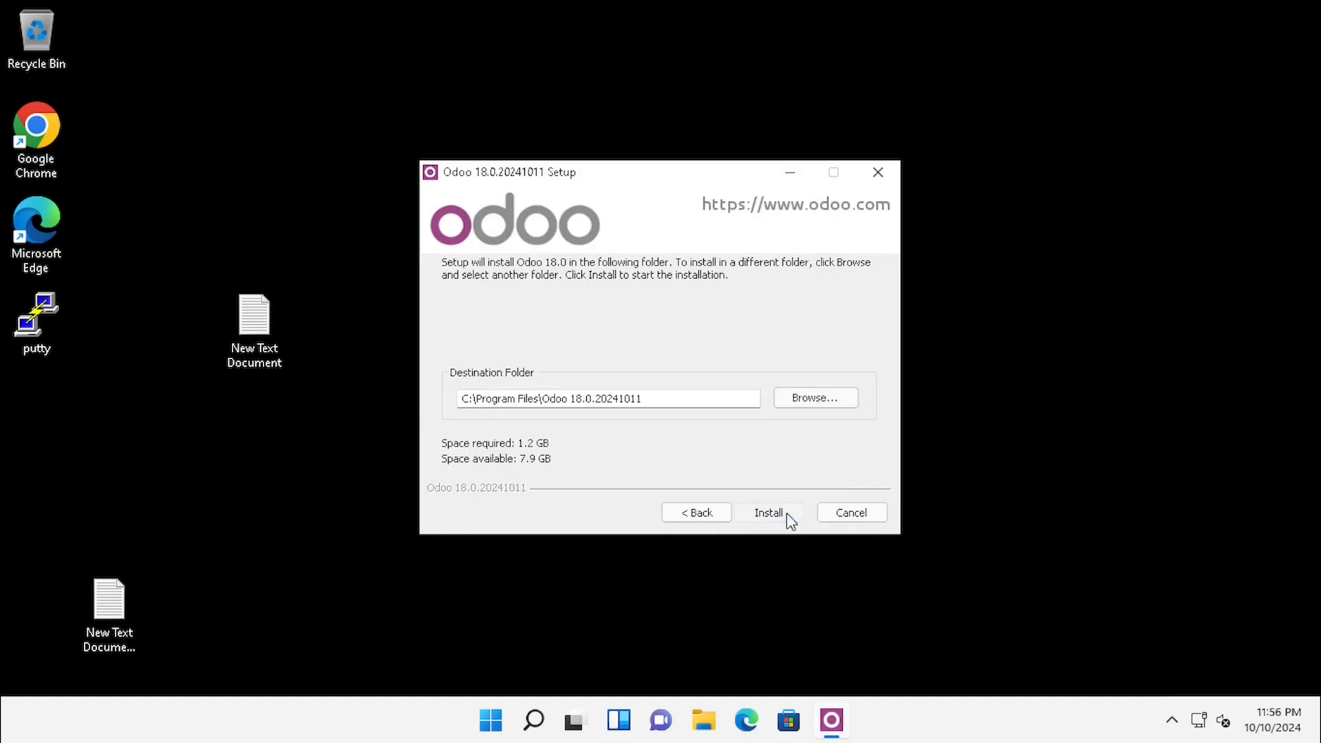
{"action": "left_click", "coordinate": [766, 512]}
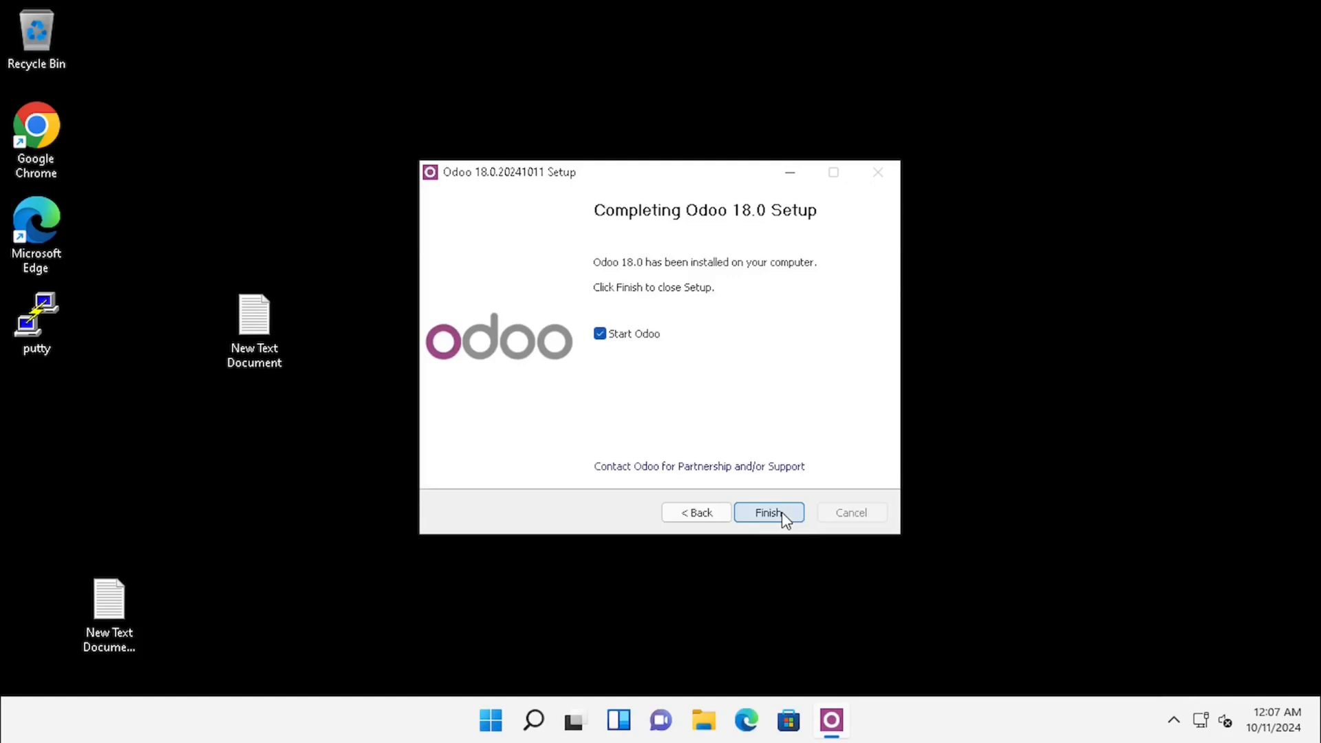
- Finish the installer with Start Odoo ticked, launching the database page at localhost:8069
{"action": "left_click", "coordinate": [767, 512]}
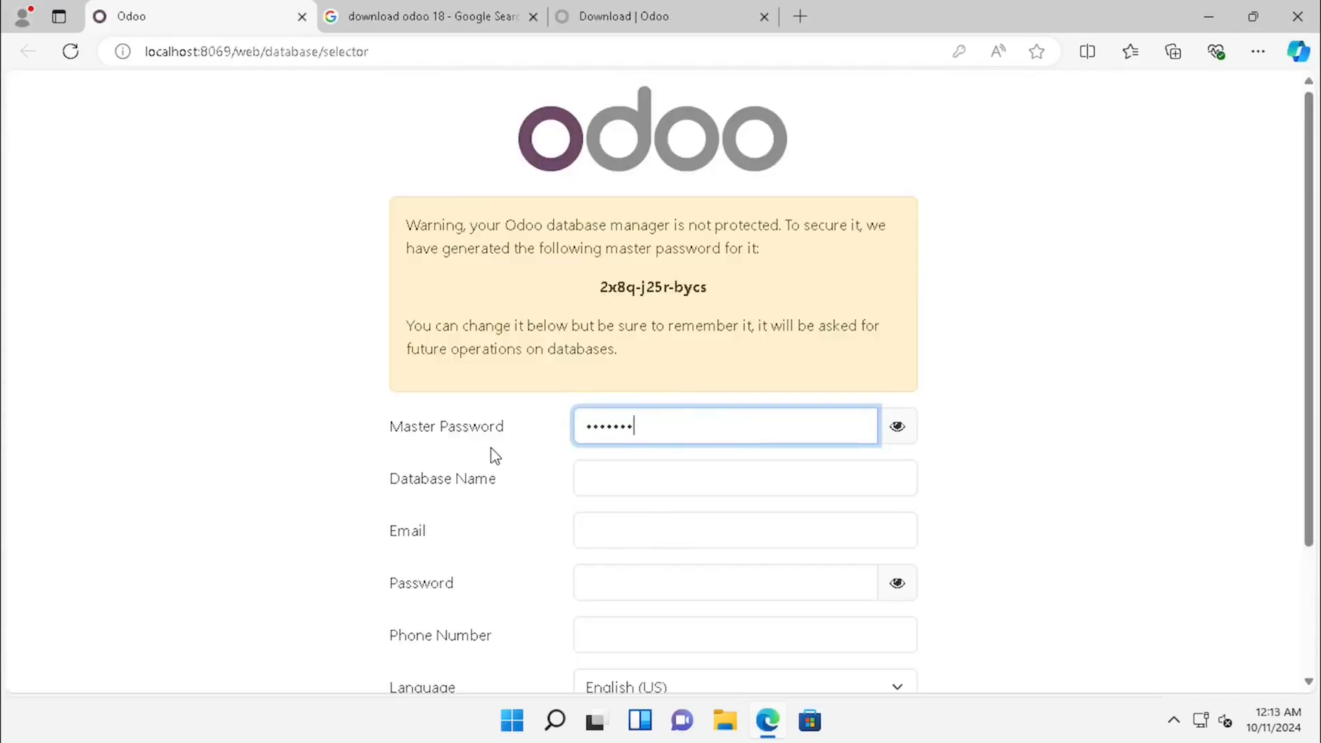
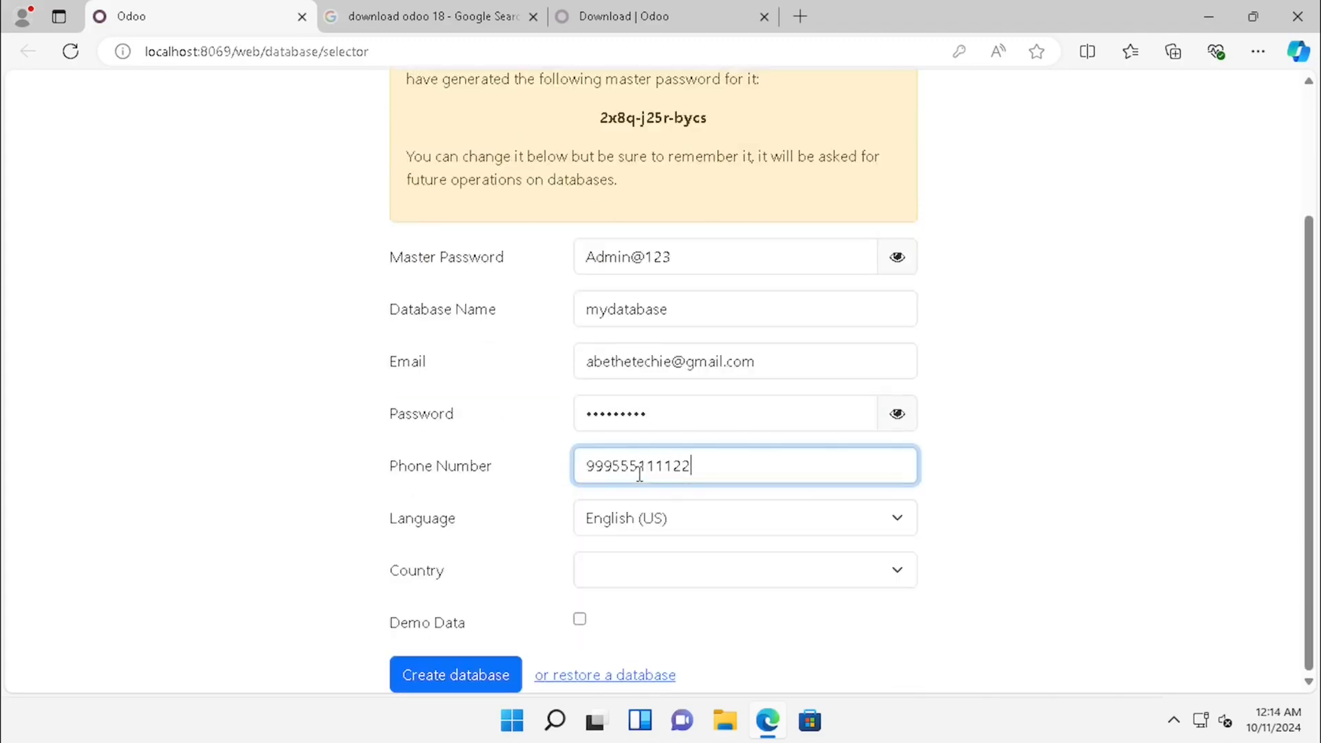
{"action": "left_click", "coordinate": [745, 570]}
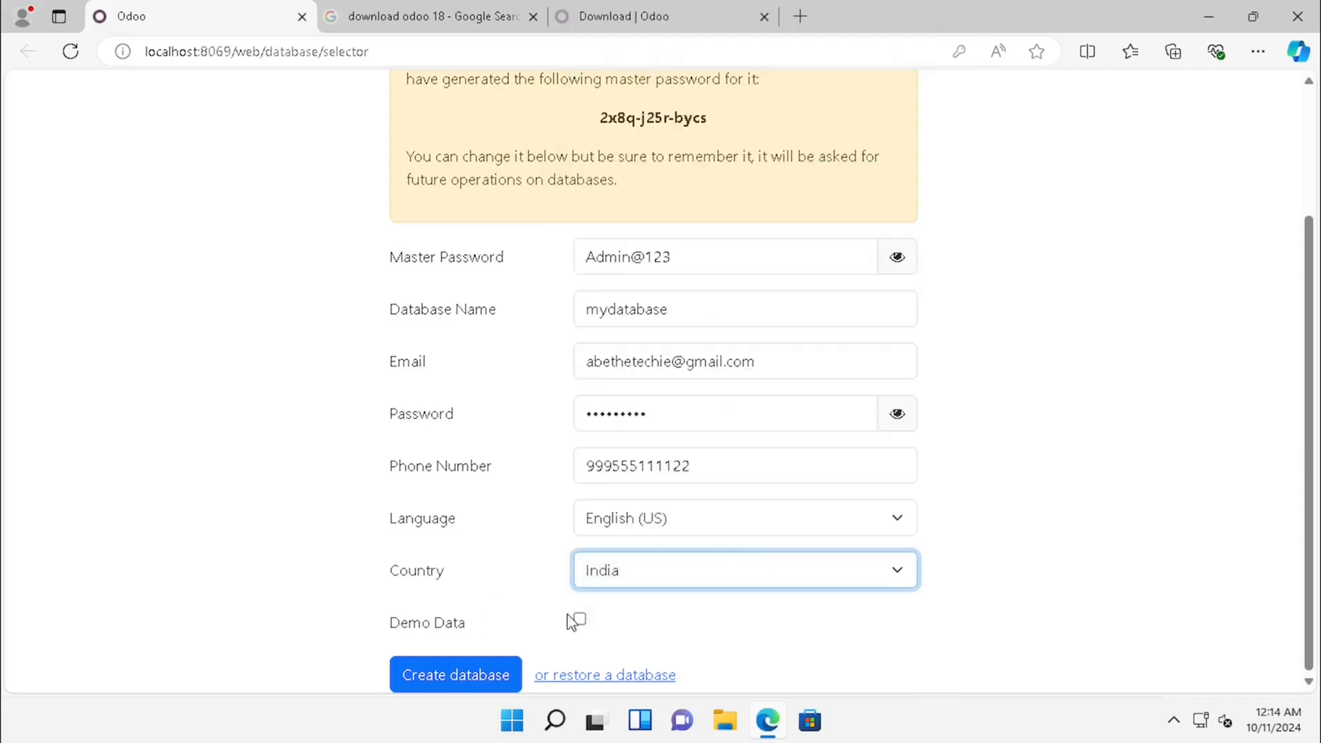
{"action": "left_click", "coordinate": [455, 674]}
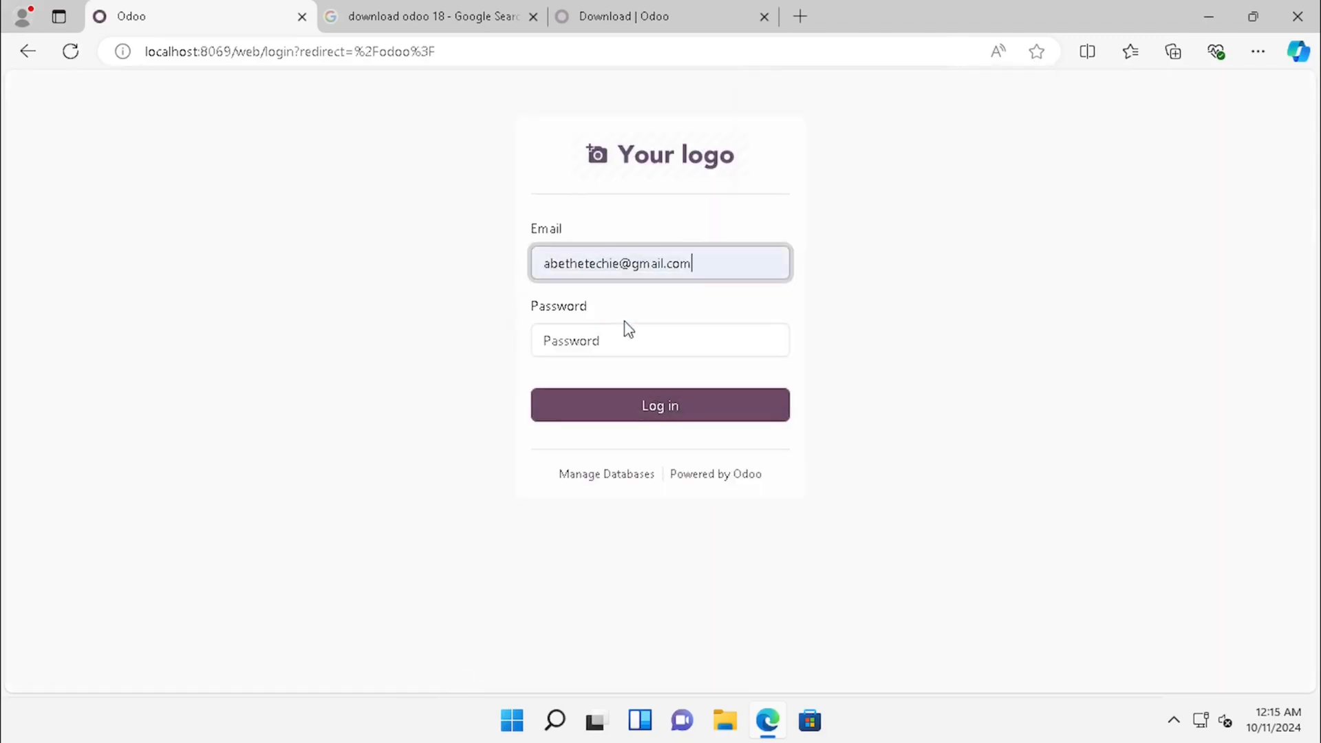
- Log in to mydatabase with the password and reach the Apps dashboard
{"action": "type", "text": "password"}
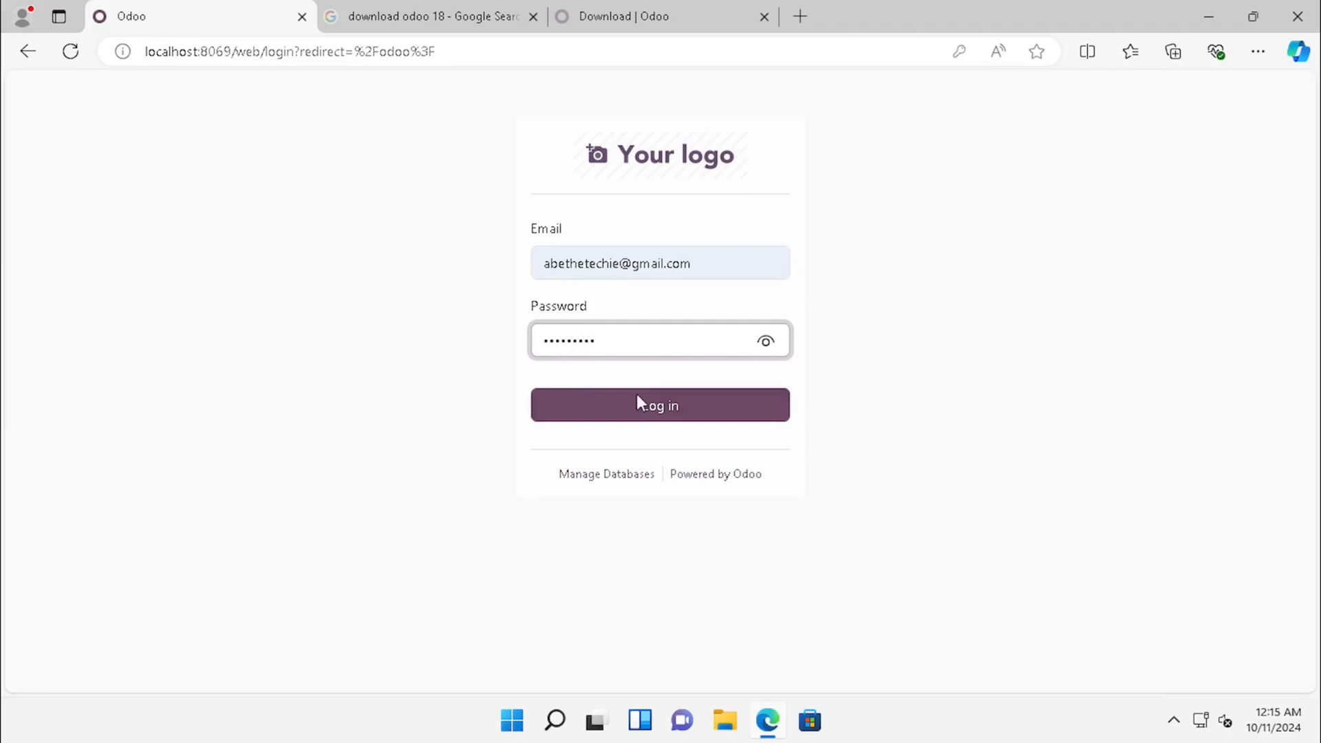
{"action": "left_click", "coordinate": [659, 404]}
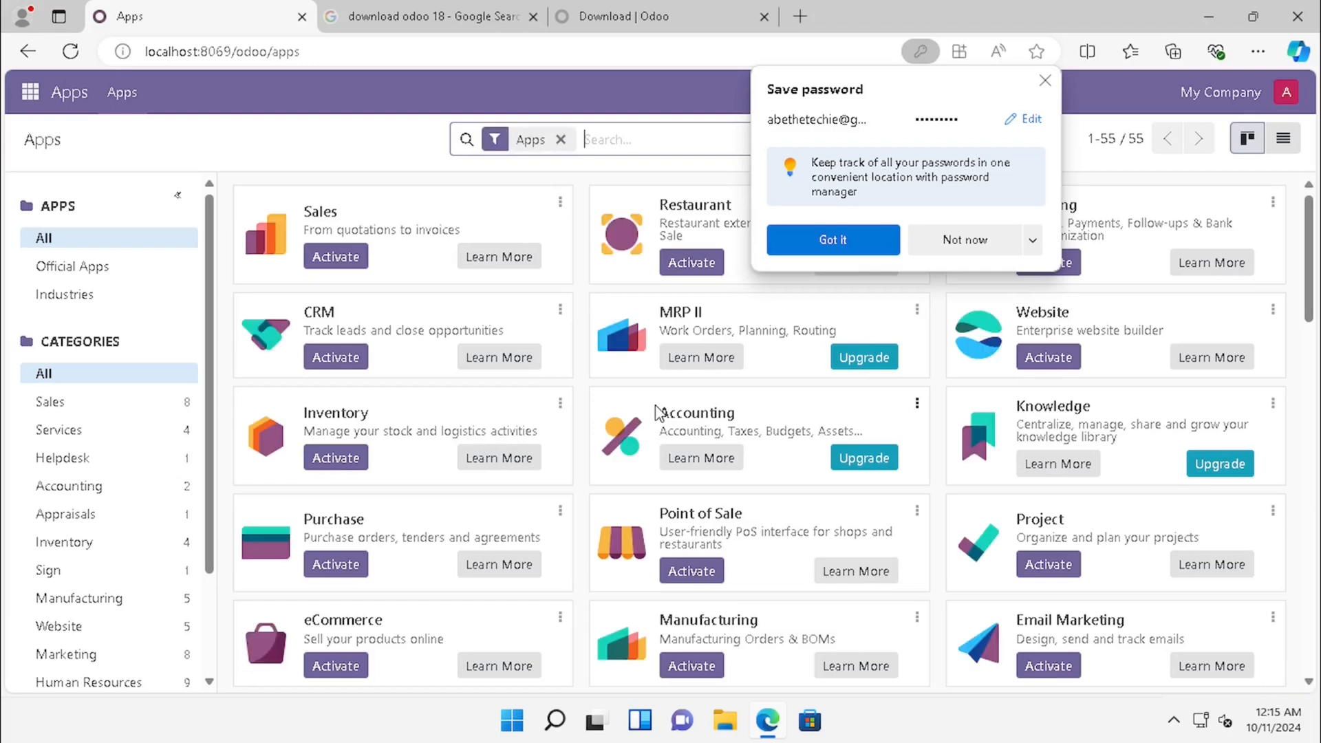
{"action": "mouse_move", "coordinate": [963, 240]}
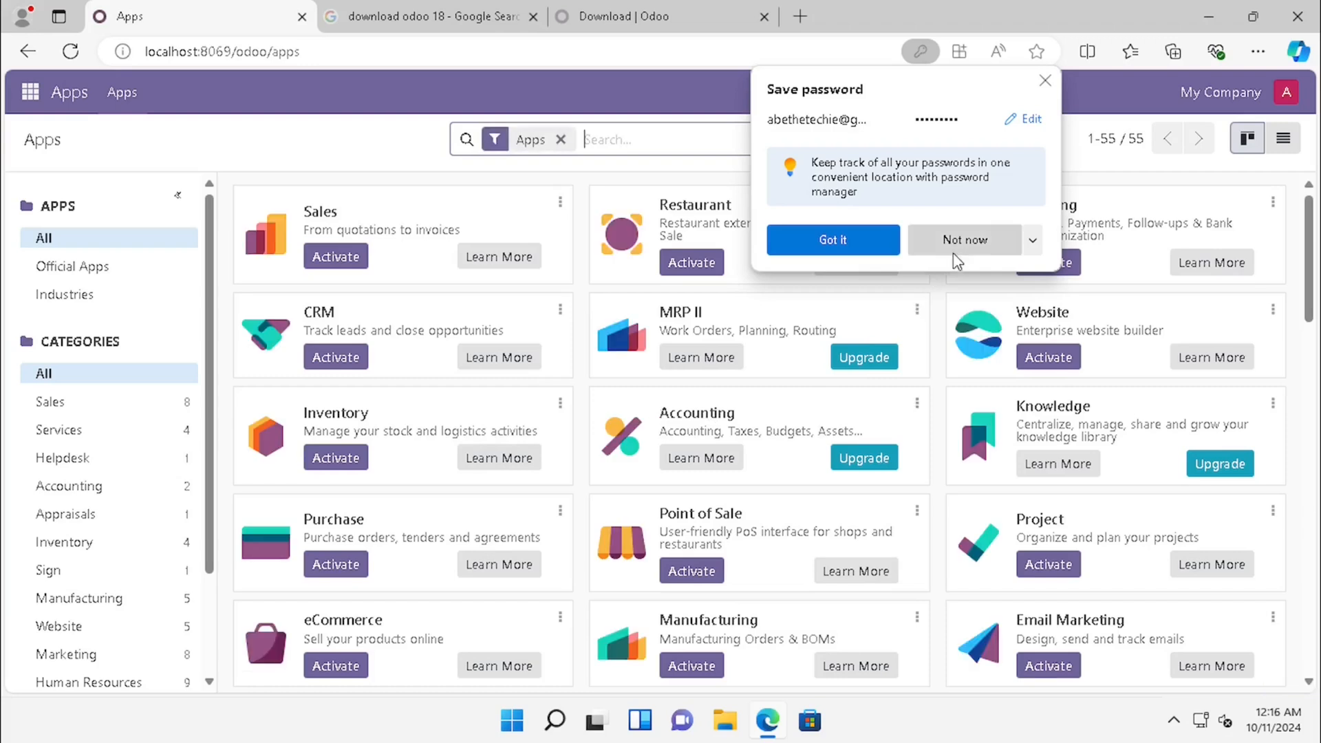
- Decline the browser's save-password prompt and activate the Sales app from the Apps list
{"action": "left_click", "coordinate": [964, 239]}
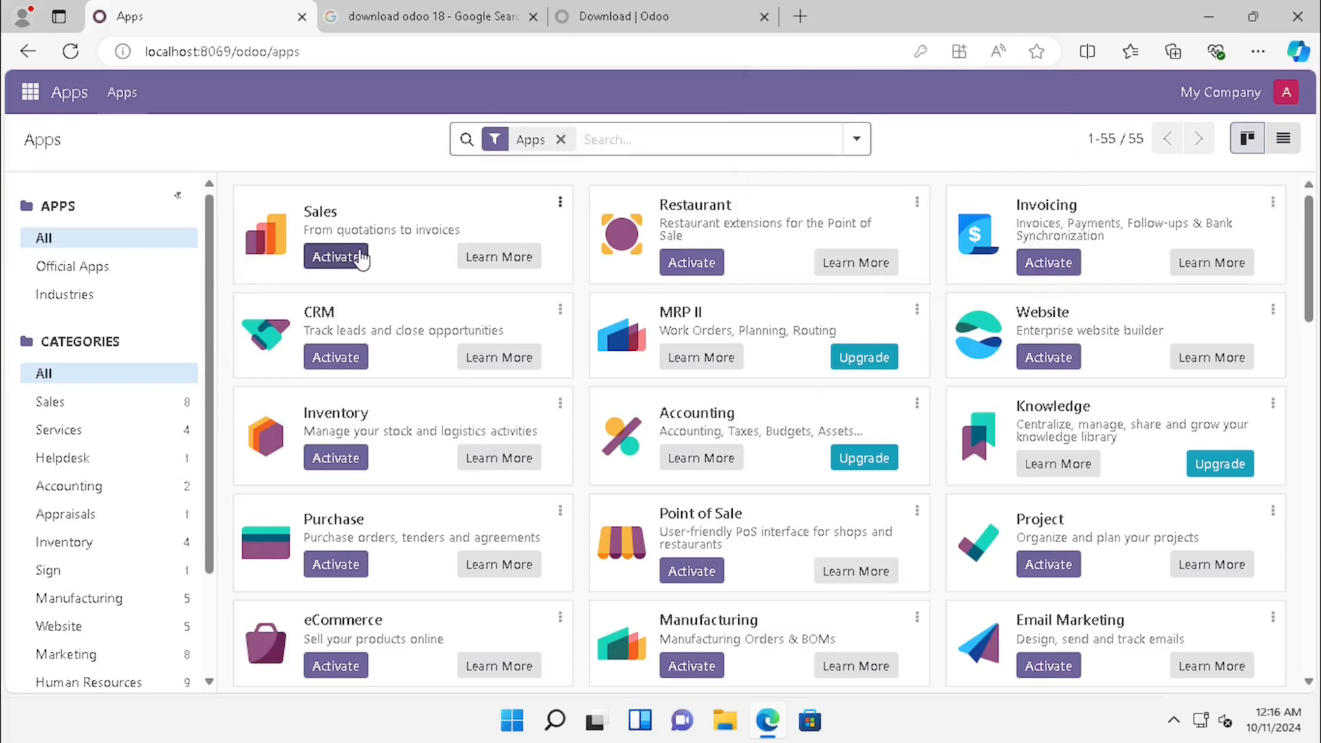
{"action": "left_click", "coordinate": [336, 256]}
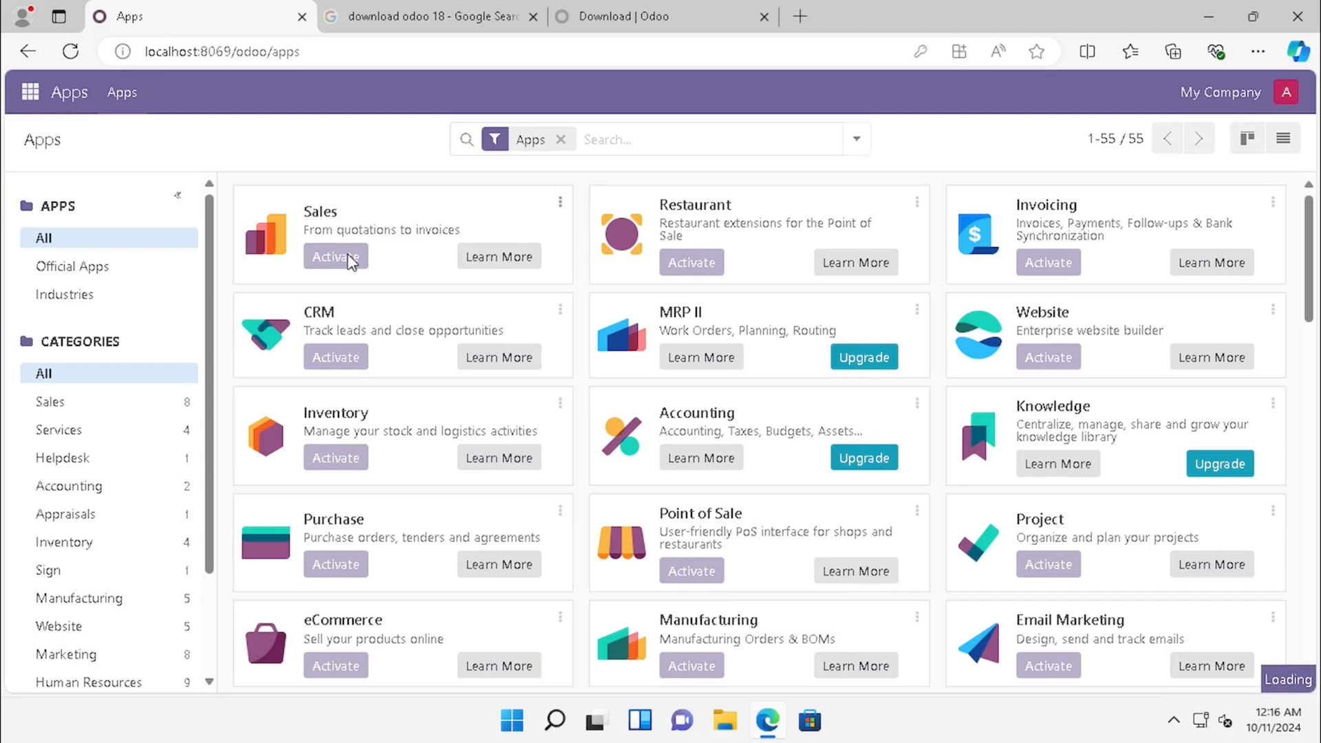
{"action": "mouse_move", "coordinate": [348, 258]}
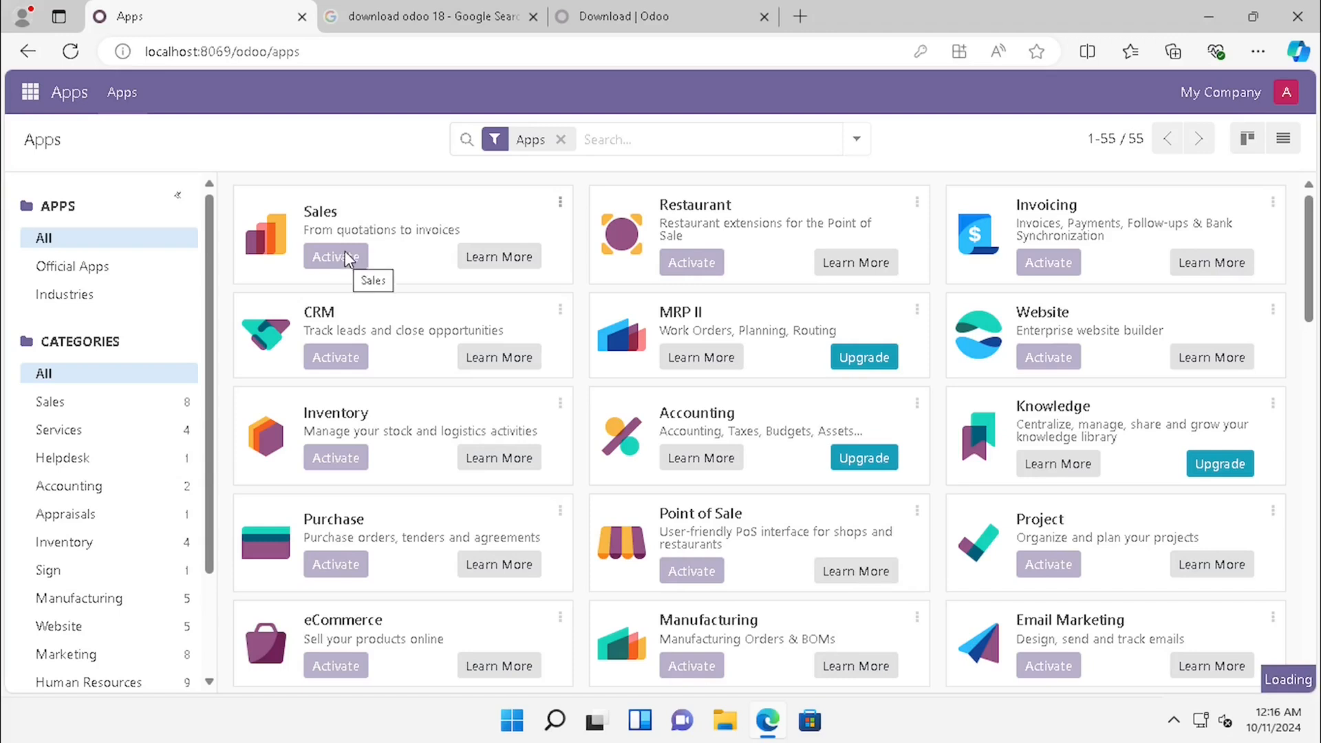